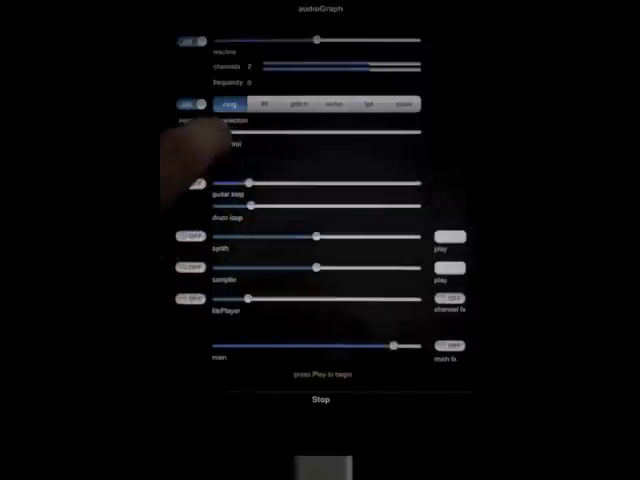
Switch the input fx through the second, third and fourth effects, ending on the last one
left_click(262, 104)
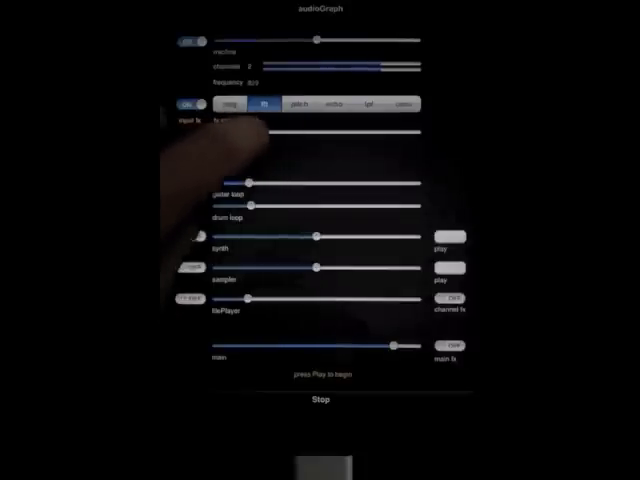
left_click(308, 102)
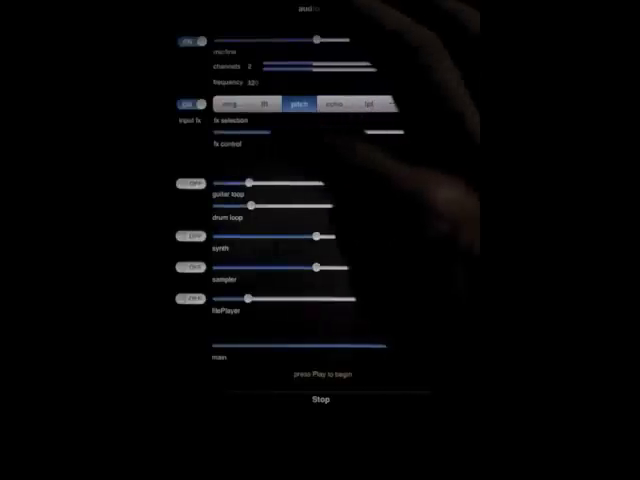
left_click(348, 104)
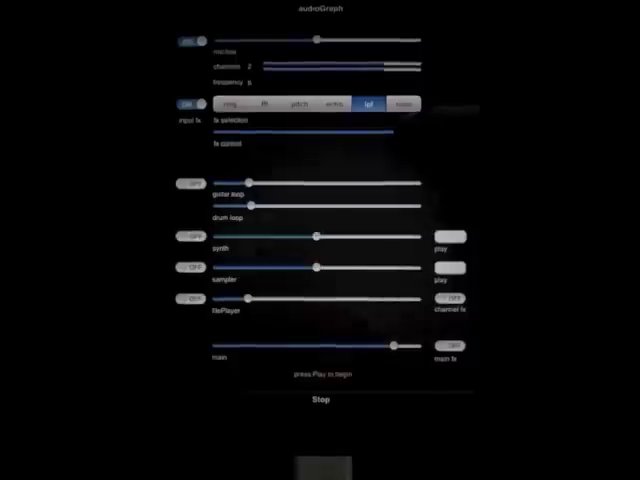
left_click(404, 104)
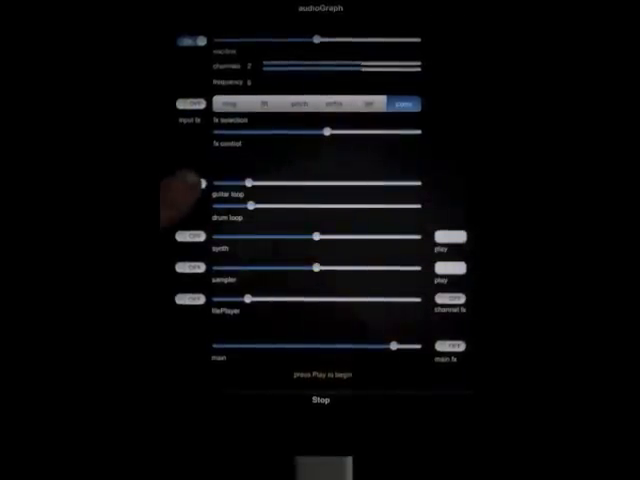
Switch on the guitar loops source, then the synth and sampler sources
left_click(192, 192)
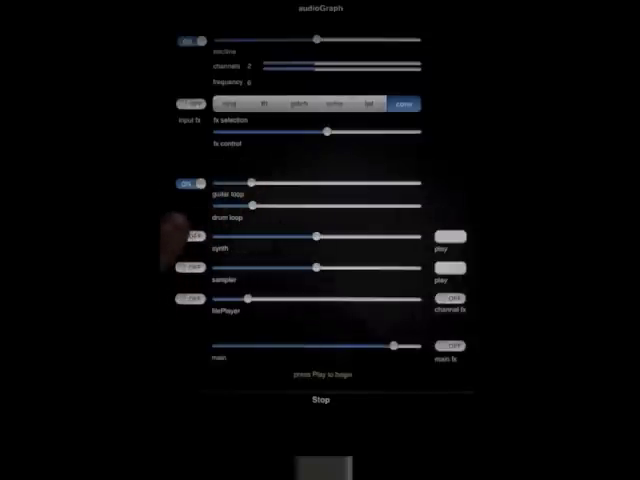
left_click(188, 236)
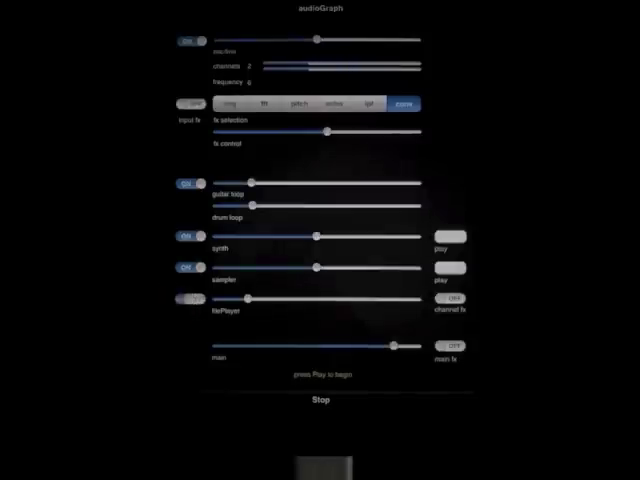
Switch on the file player source and adjust the loops and file player controls
left_click(184, 300)
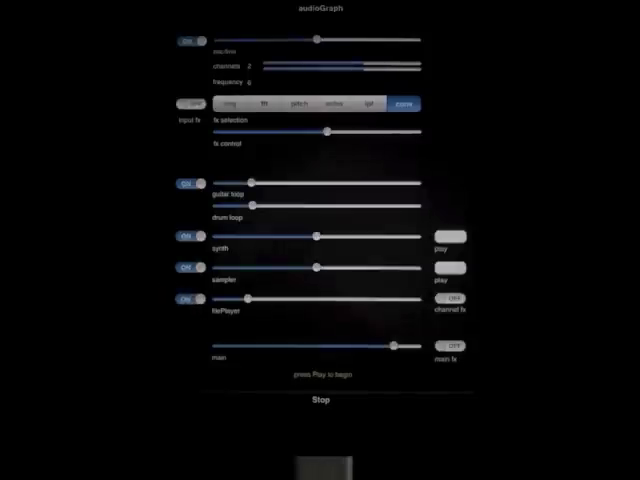
left_click(184, 184)
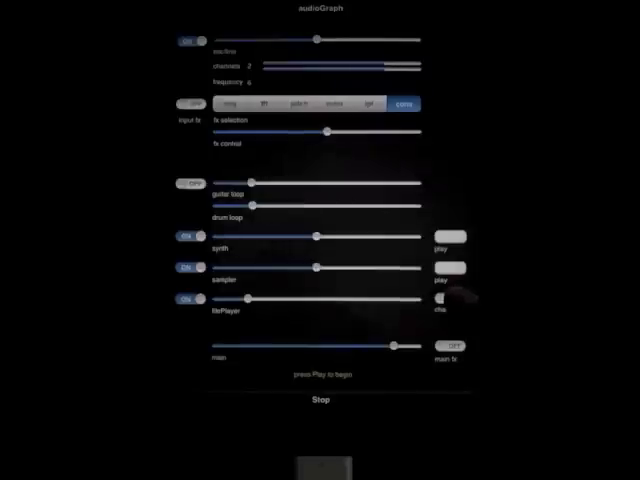
left_click(444, 302)
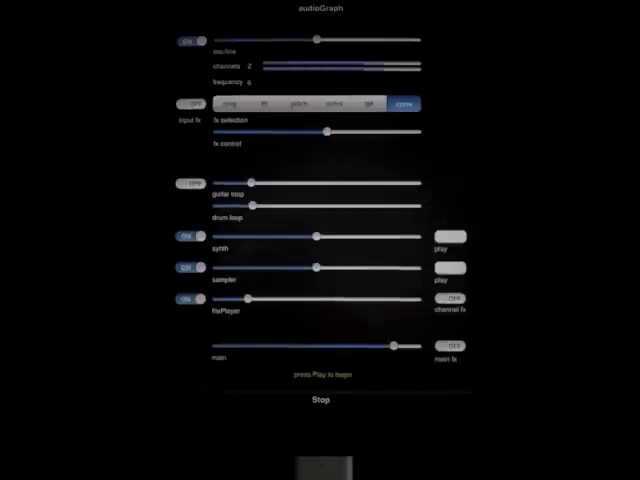
Enable the main output fx filter and switch the loops source back on
left_click(450, 350)
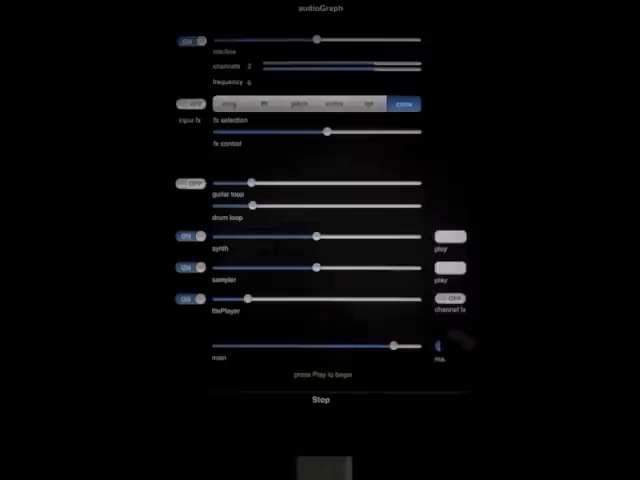
left_click(452, 352)
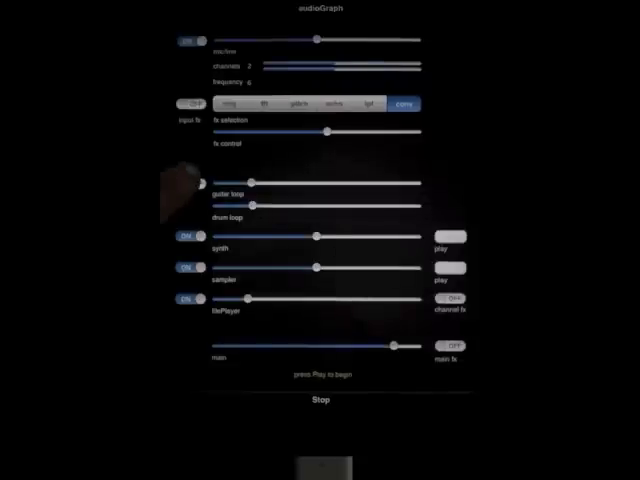
left_click(188, 192)
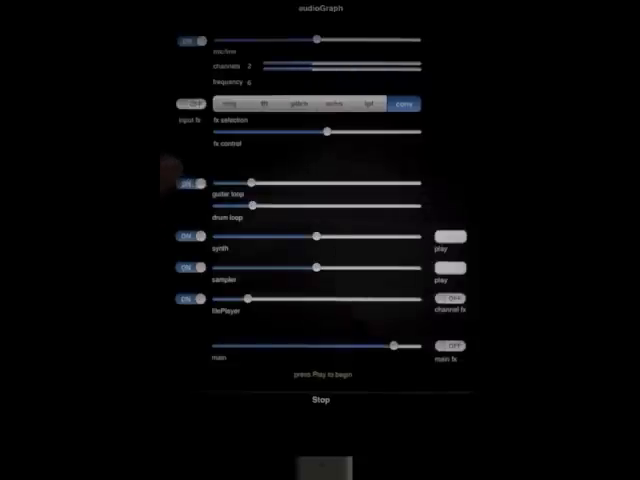